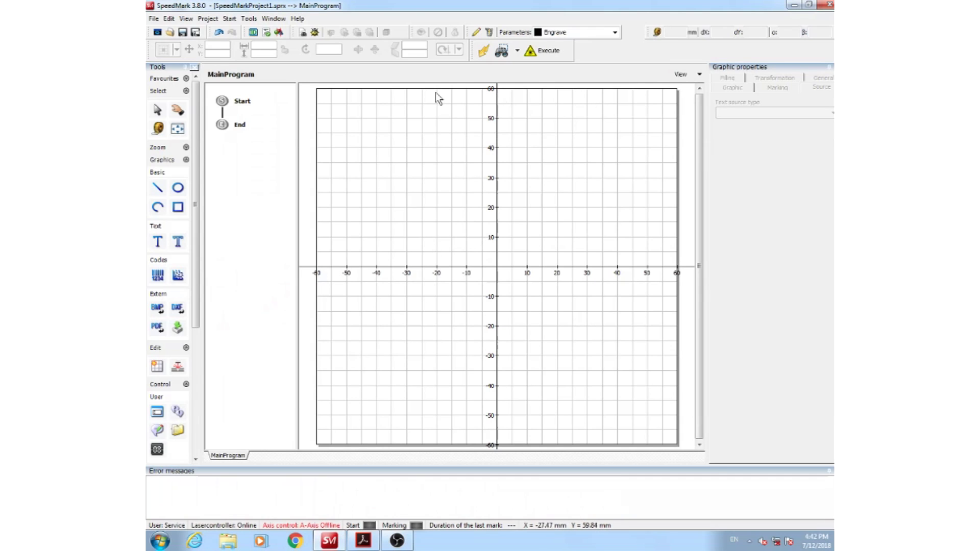
{"action": "mouse_move", "coordinate": [740, 175]}
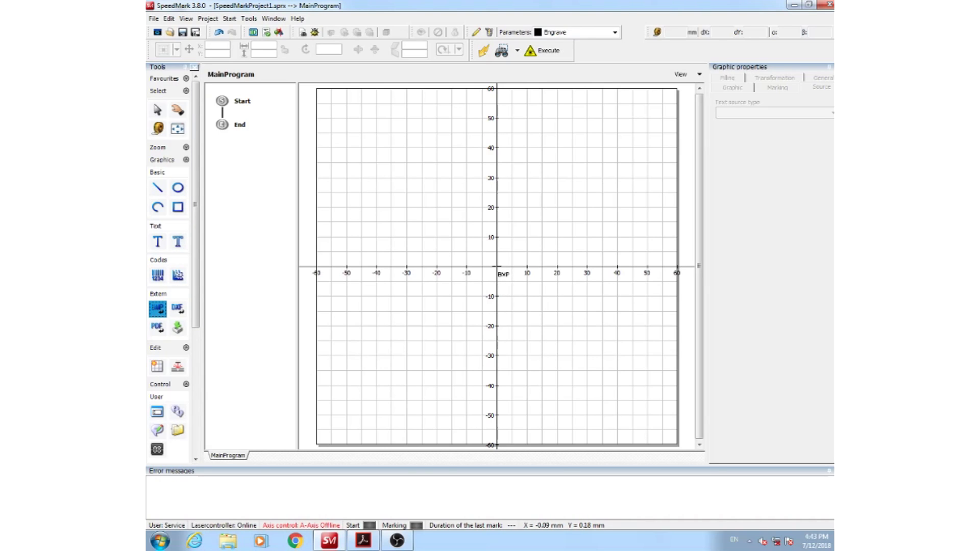
{"action": "mouse_move", "coordinate": [165, 323]}
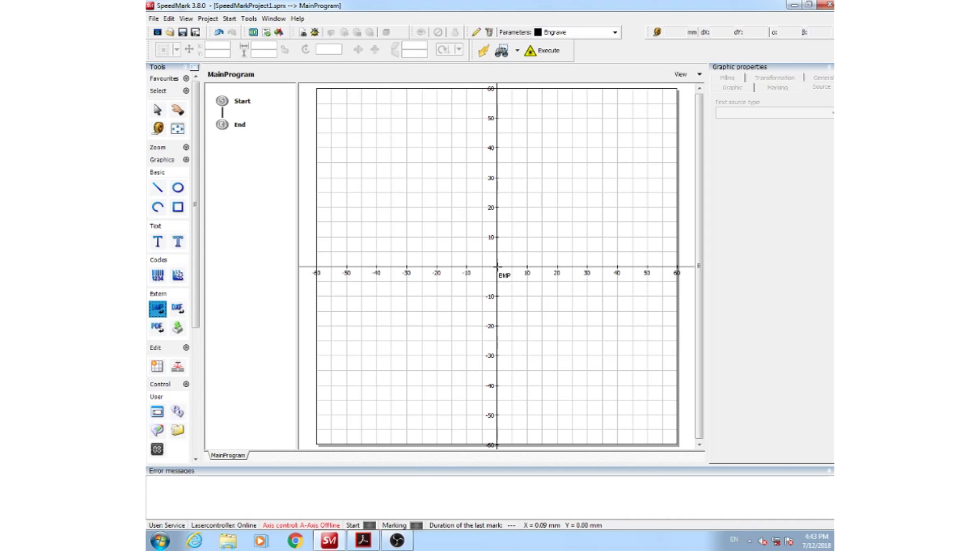
Step: Place the Business Cards - Id Tags image at X 0, centred on the work area
{"action": "left_click", "coordinate": [158, 307]}
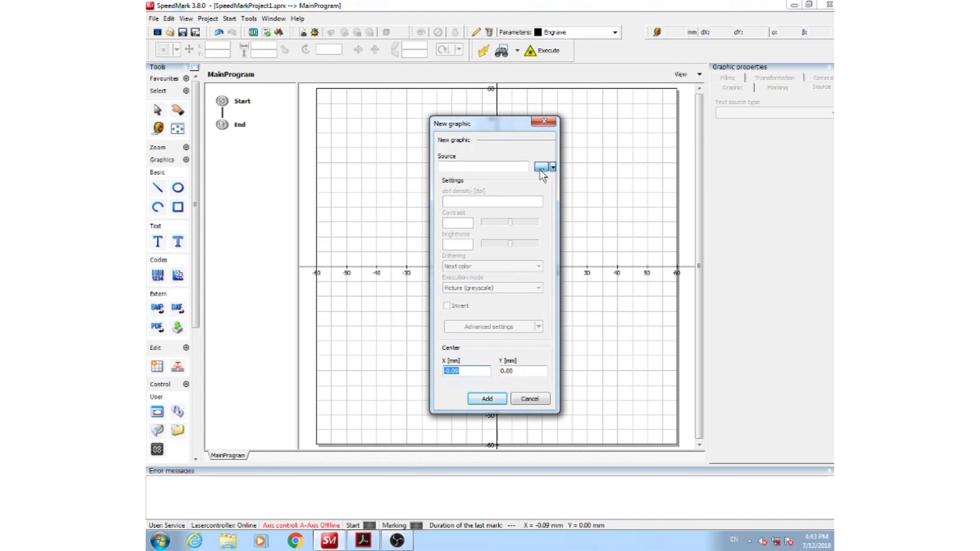
{"action": "left_click", "coordinate": [542, 166]}
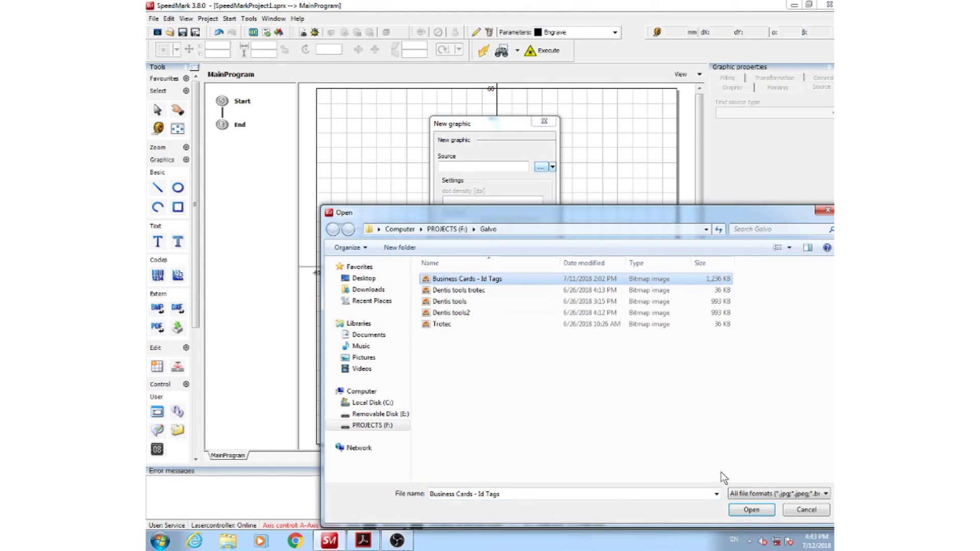
{"action": "left_click", "coordinate": [752, 509]}
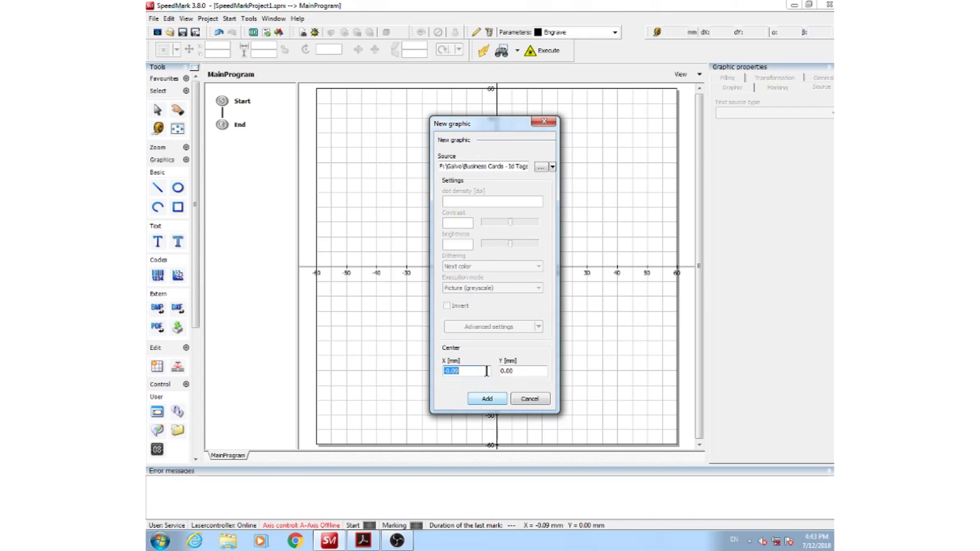
{"action": "type", "text": "0"}
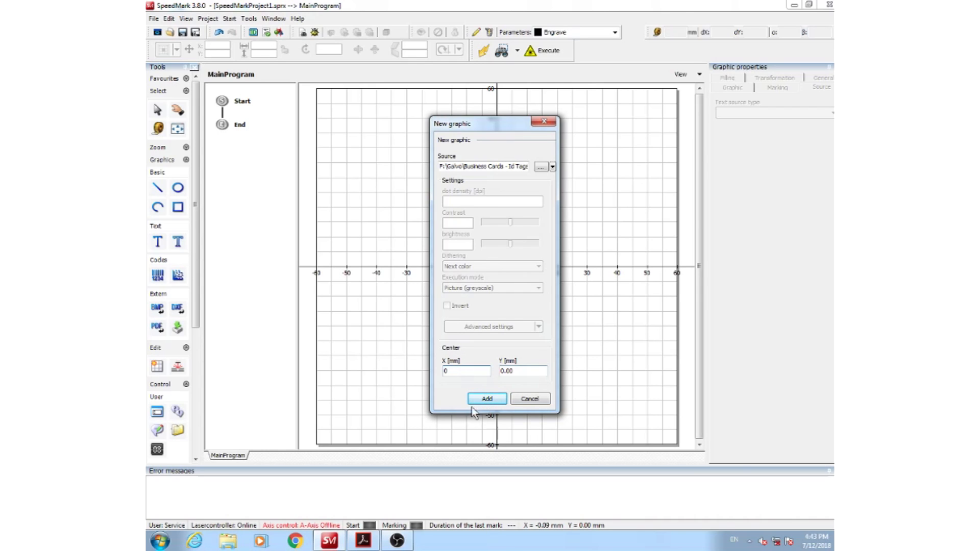
{"action": "left_click", "coordinate": [486, 399]}
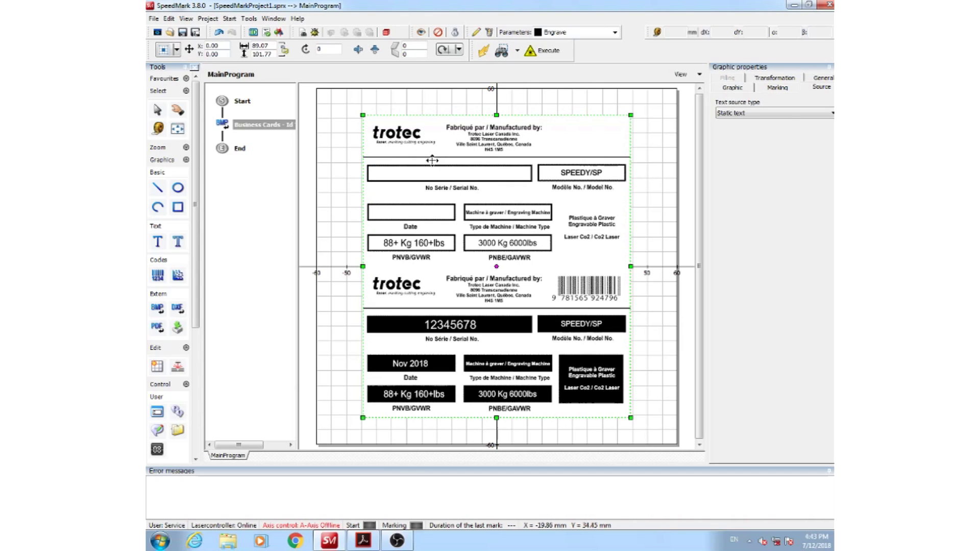
{"action": "mouse_move", "coordinate": [489, 193]}
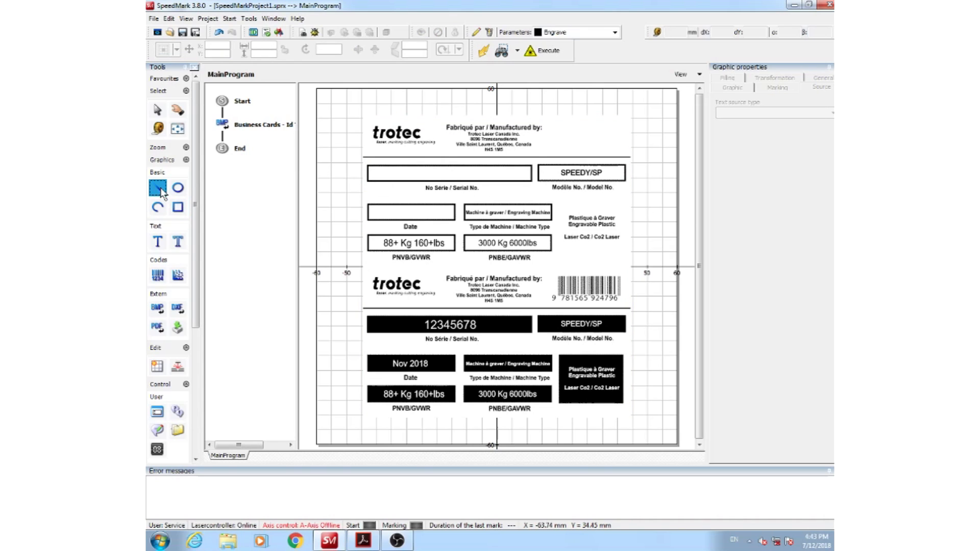
Step: Switch to the Text tool to start adding text elements
{"action": "left_click", "coordinate": [157, 242]}
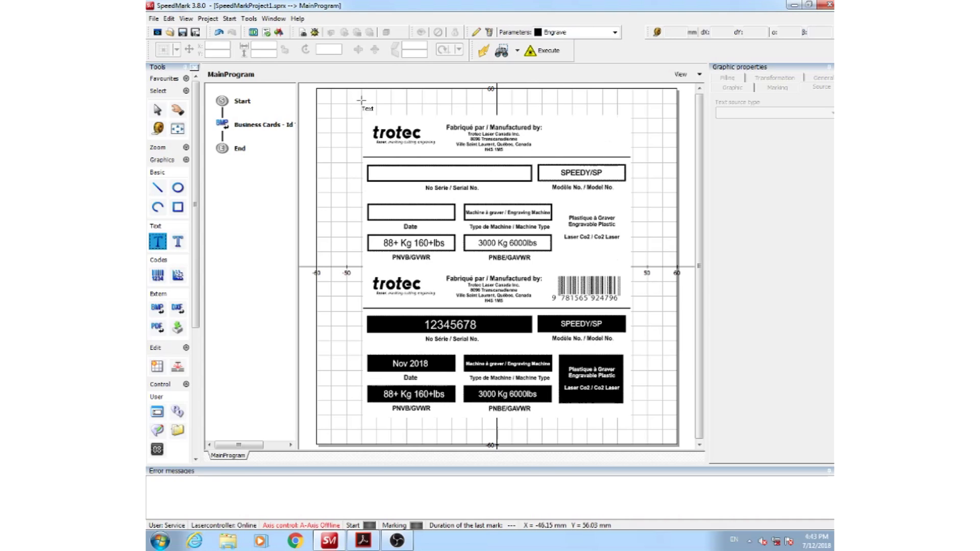
{"action": "mouse_move", "coordinate": [414, 135]}
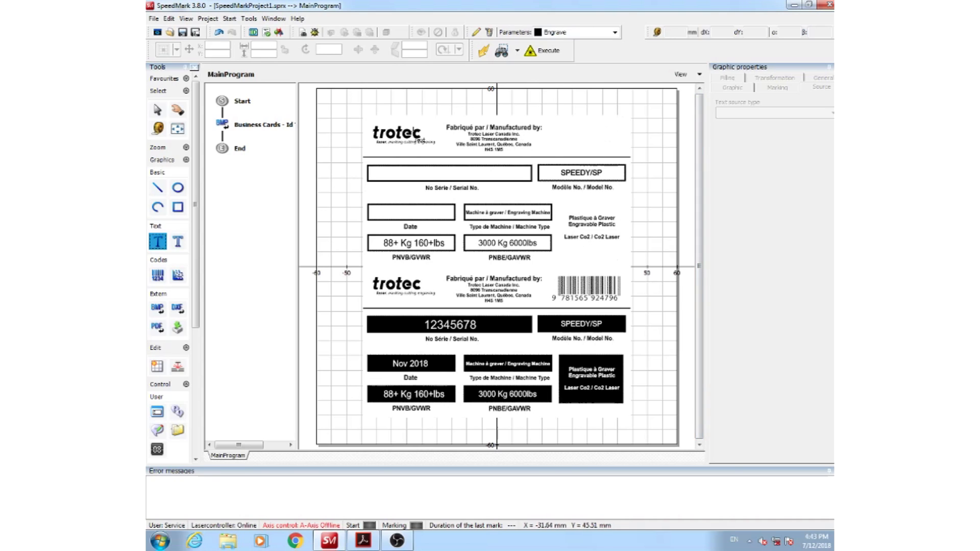
{"action": "mouse_move", "coordinate": [431, 246]}
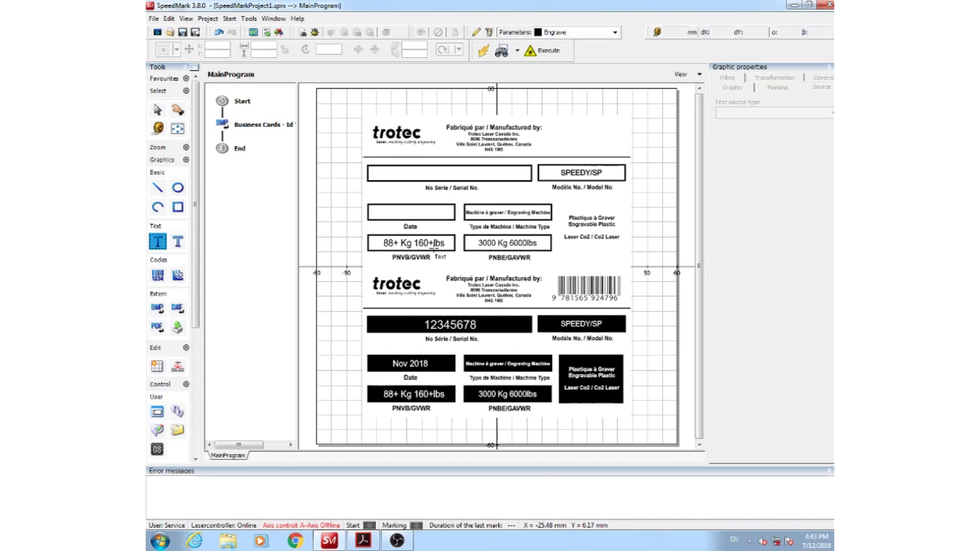
Step: Add a static text element reading 12345678 inside the serial number box
{"action": "left_click", "coordinate": [157, 242]}
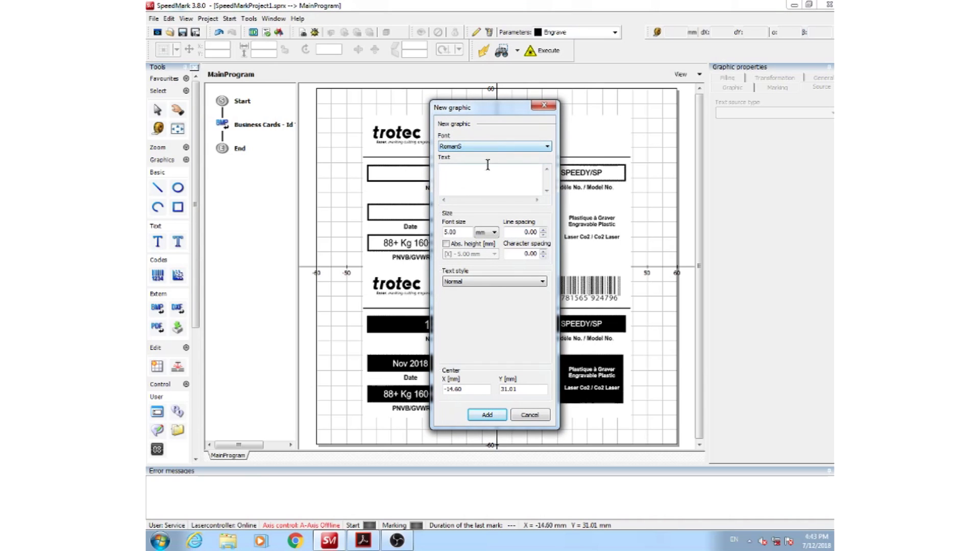
{"action": "type", "text": "12345"}
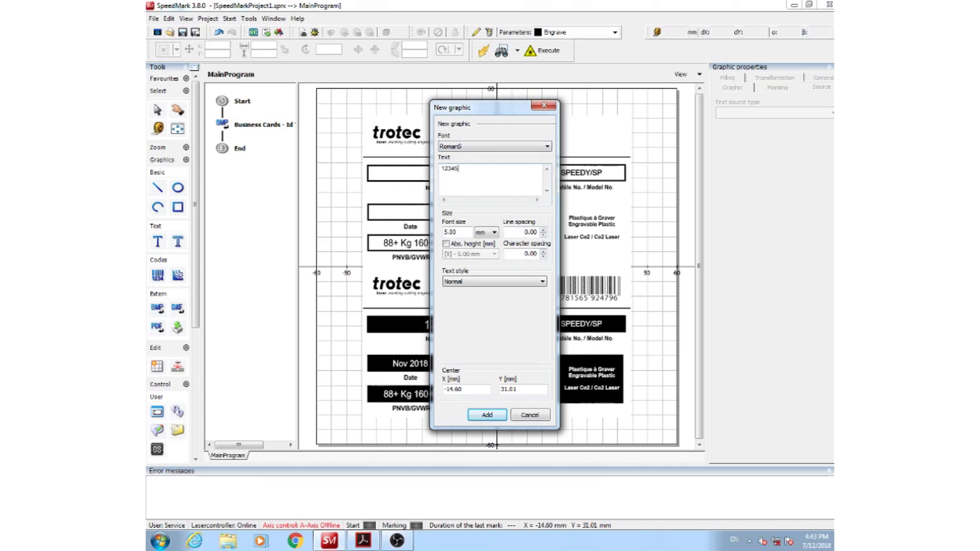
{"action": "type", "text": "678"}
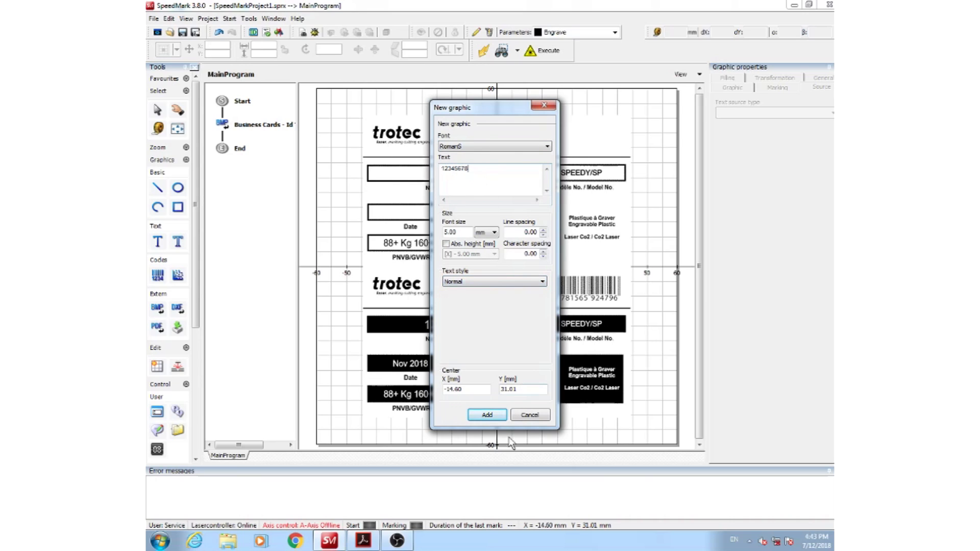
{"action": "left_click", "coordinate": [487, 414]}
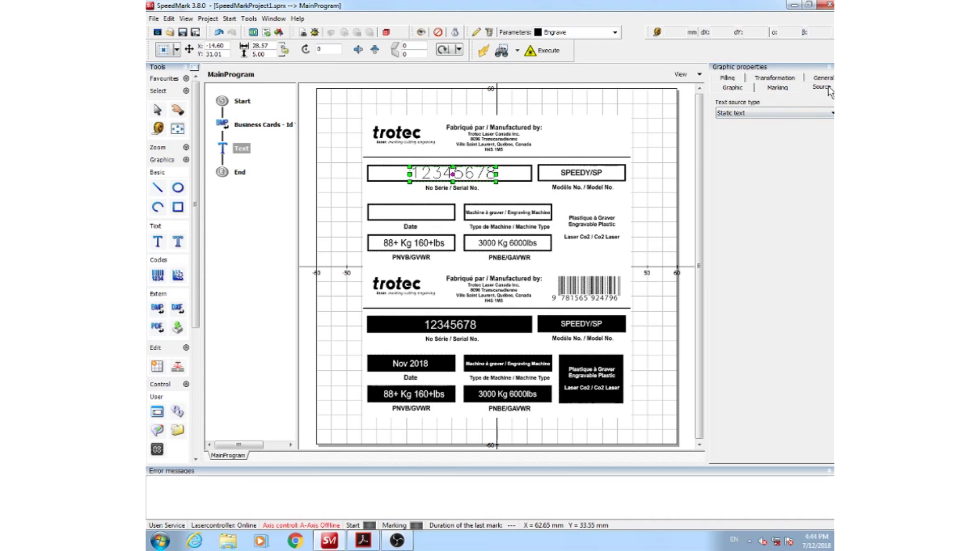
Step: Make the text a serial number starting at 12345678, increment 2, end value infinite
{"action": "left_click", "coordinate": [774, 112]}
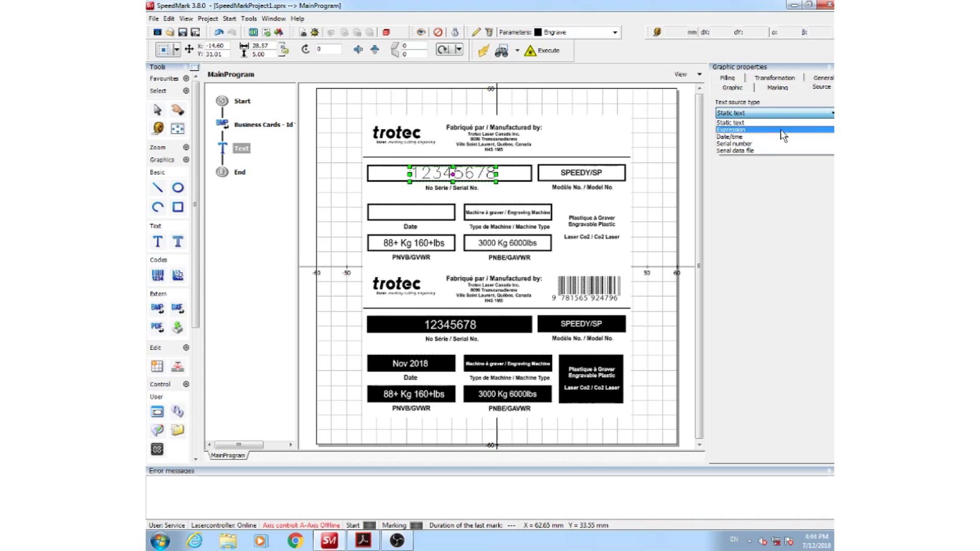
{"action": "left_click", "coordinate": [735, 150]}
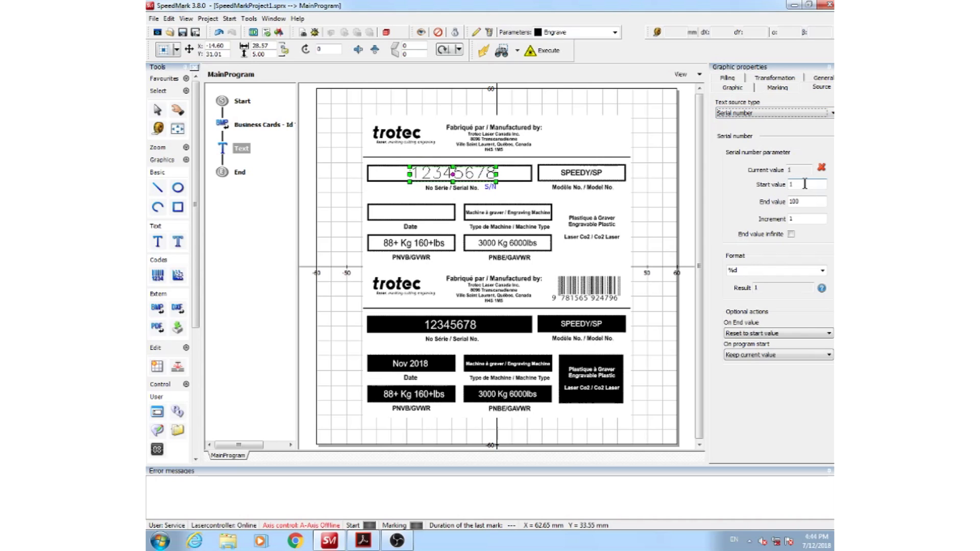
{"action": "type", "text": "2"}
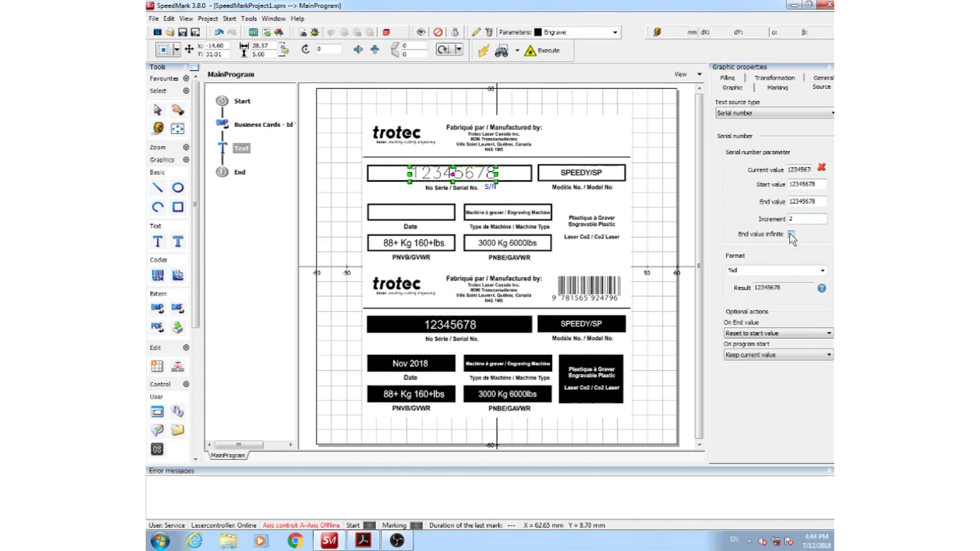
{"action": "left_click", "coordinate": [791, 235]}
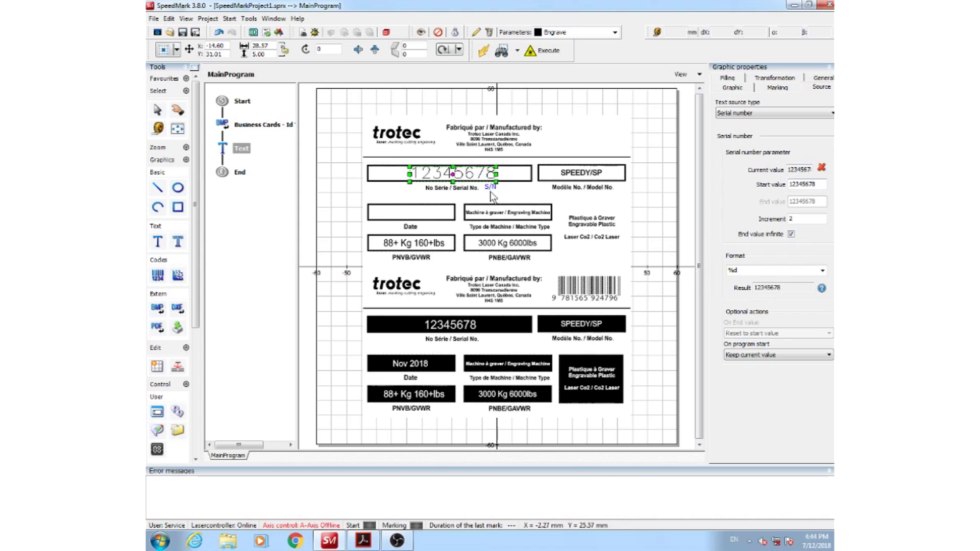
{"action": "mouse_move", "coordinate": [492, 195]}
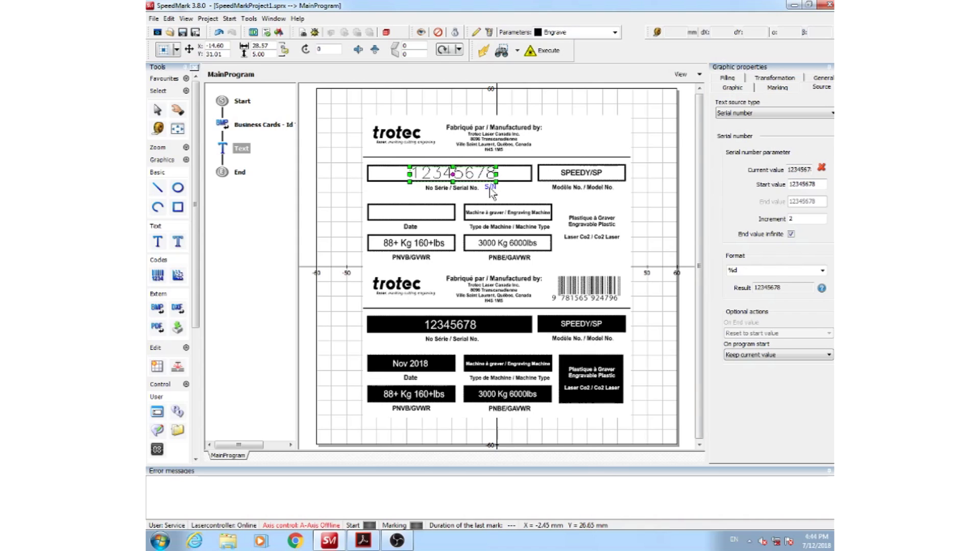
{"action": "mouse_move", "coordinate": [461, 243]}
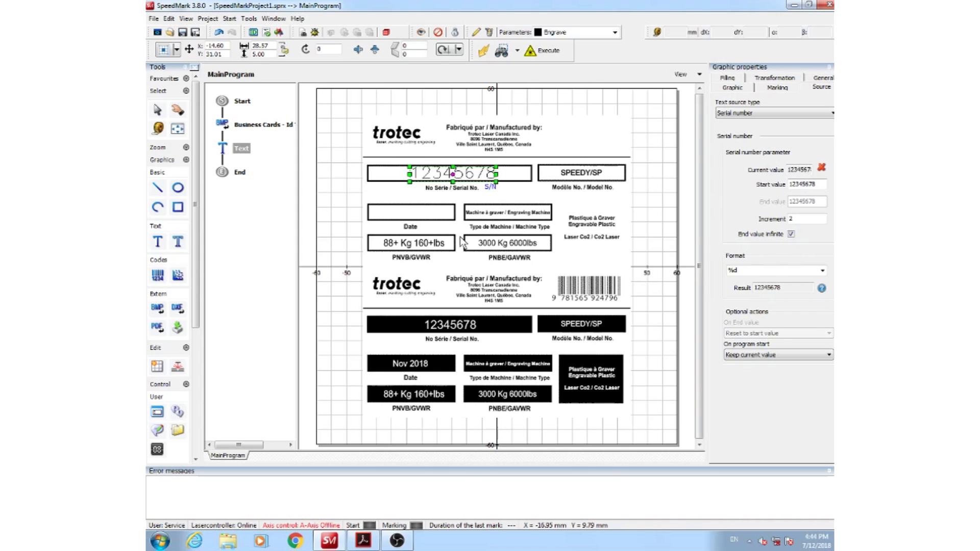
{"action": "mouse_move", "coordinate": [392, 221]}
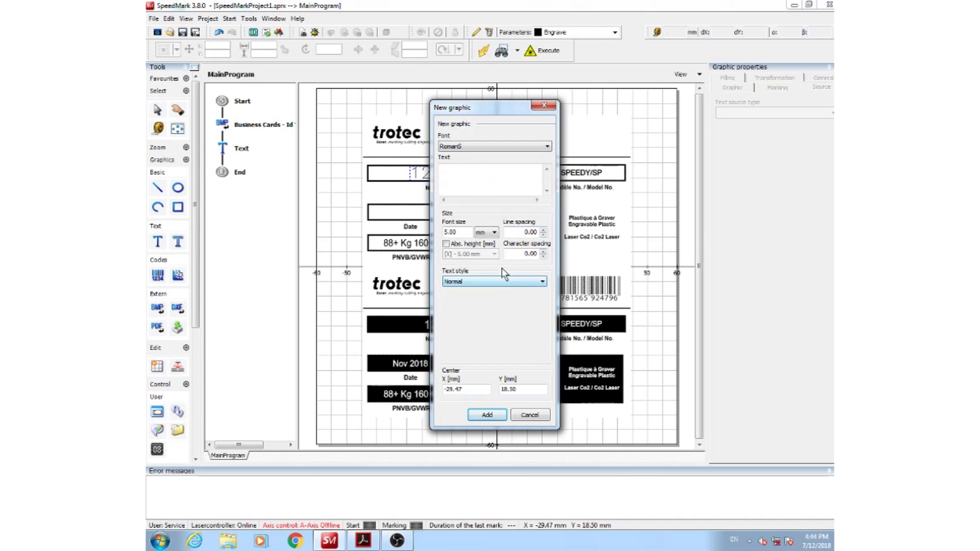
Step: Add a new text element inside the empty Date box
{"action": "left_click", "coordinate": [486, 415]}
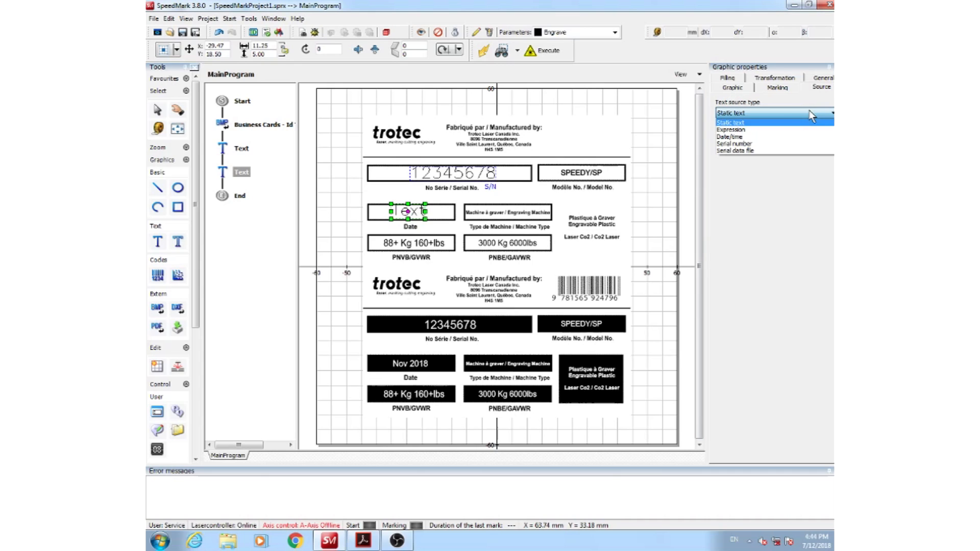
Step: Set the Date text to a date/time source using the dd.mm.yyyy format
{"action": "left_click", "coordinate": [730, 136]}
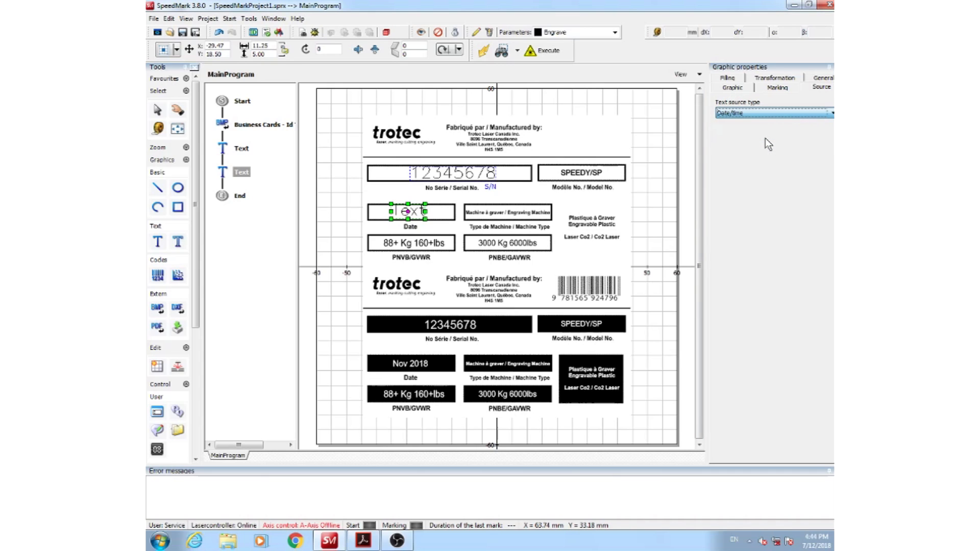
{"action": "left_click", "coordinate": [772, 112]}
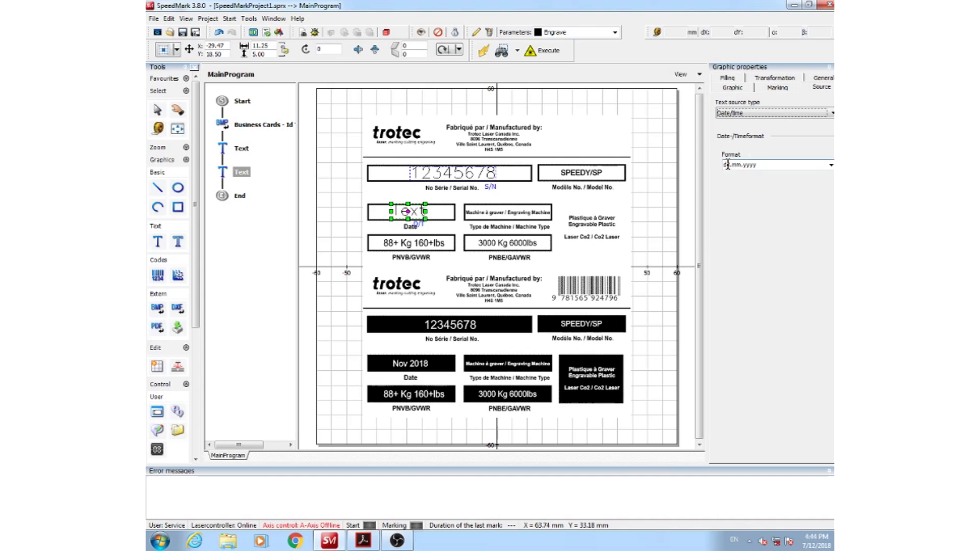
{"action": "left_click", "coordinate": [830, 166]}
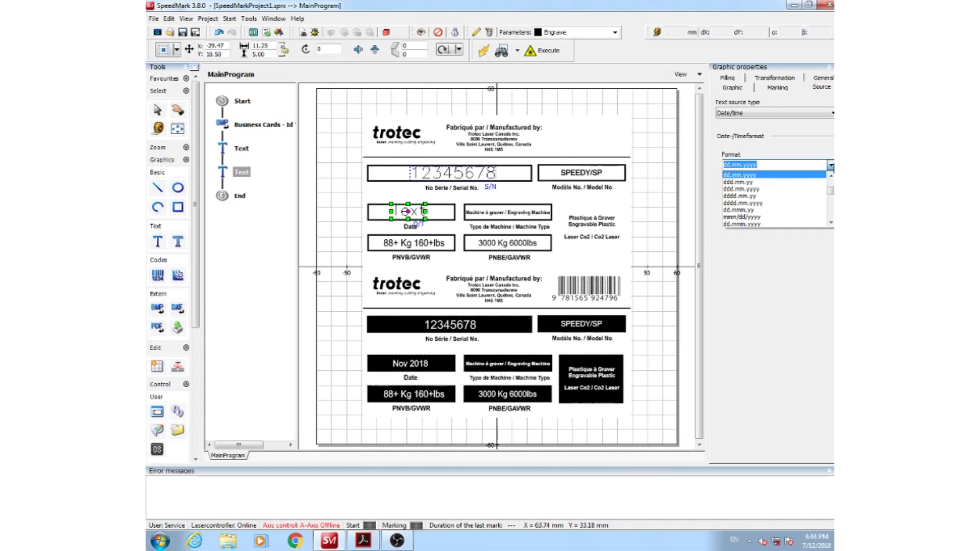
{"action": "left_click", "coordinate": [775, 164]}
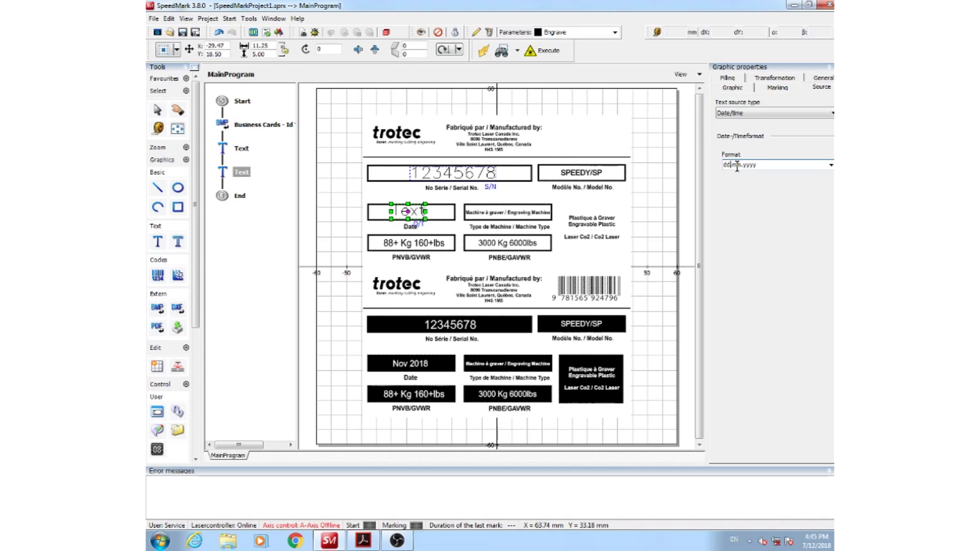
{"action": "mouse_move", "coordinate": [422, 233]}
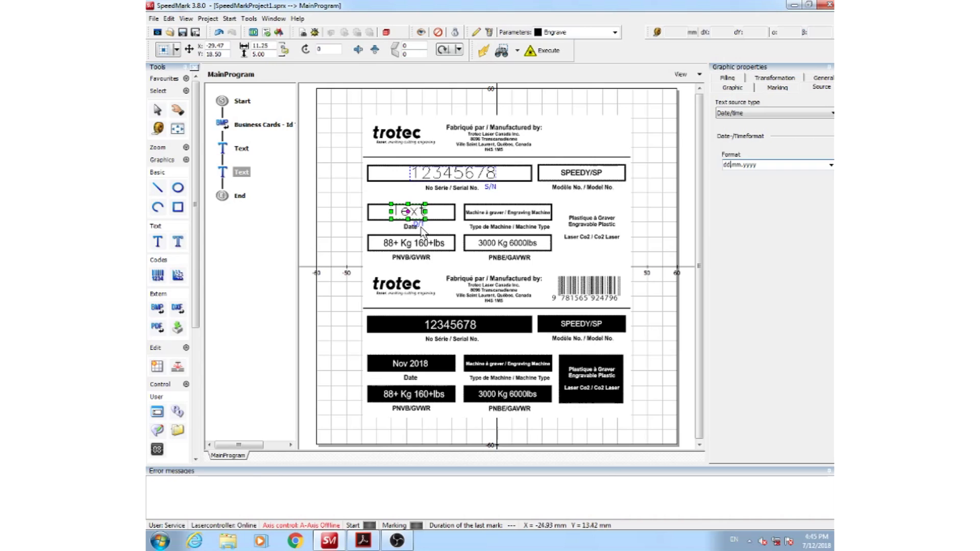
{"action": "mouse_move", "coordinate": [427, 239]}
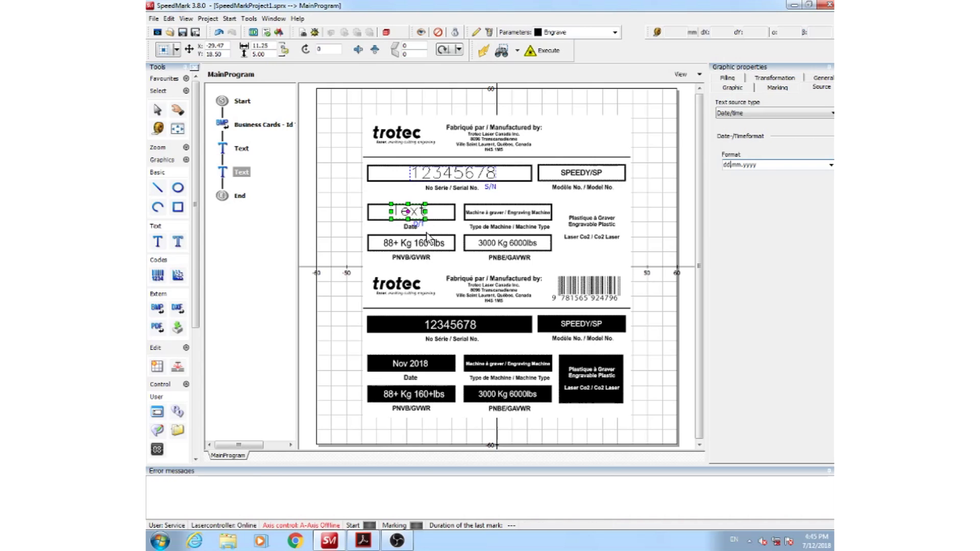
{"action": "mouse_move", "coordinate": [432, 233]}
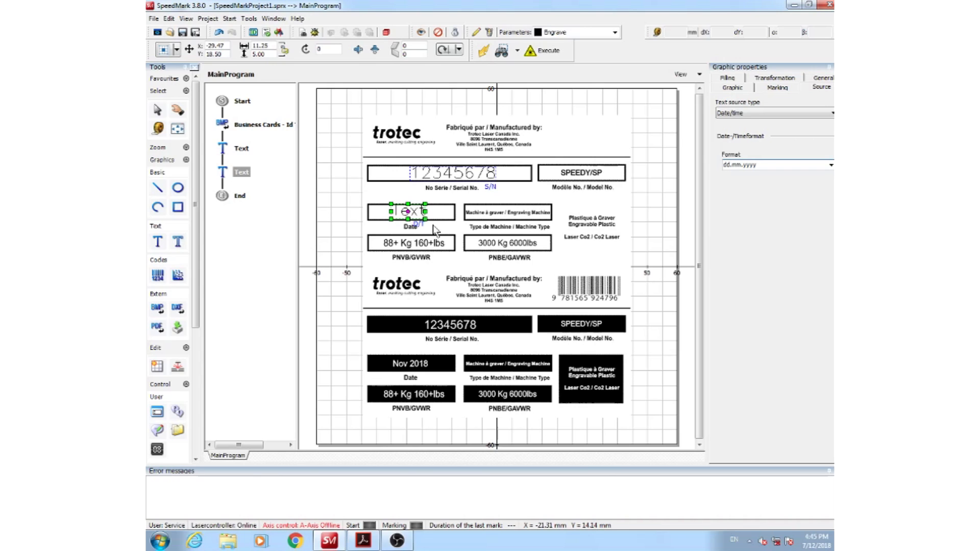
{"action": "mouse_move", "coordinate": [777, 197]}
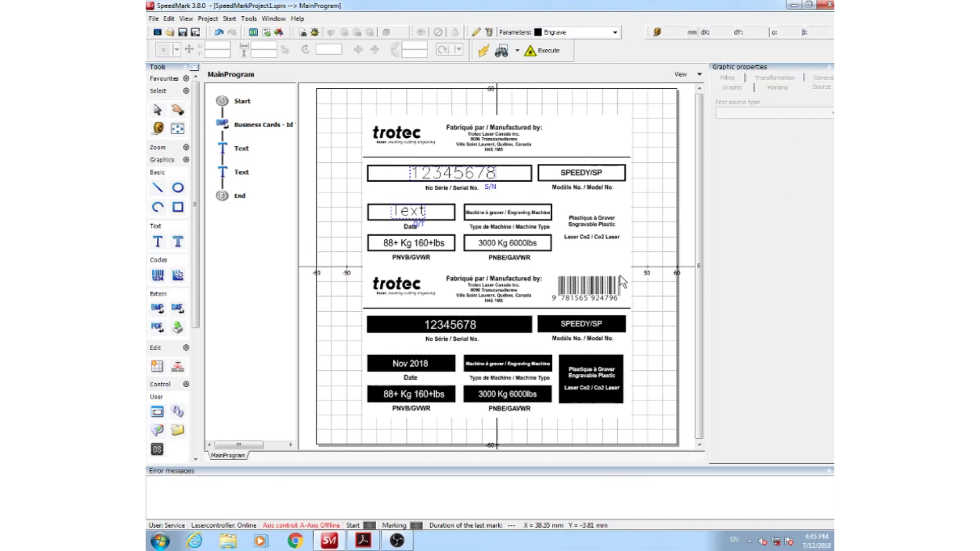
{"action": "mouse_move", "coordinate": [285, 354]}
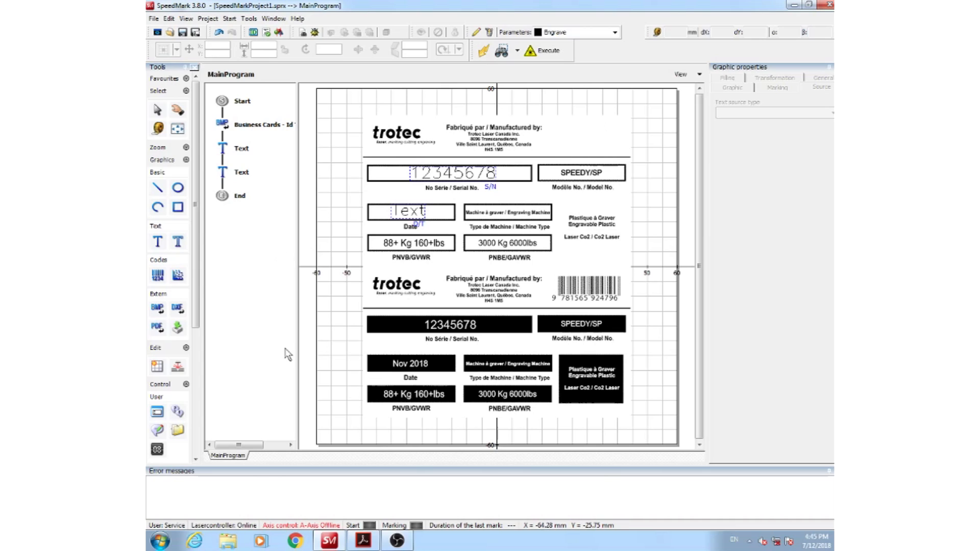
{"action": "mouse_move", "coordinate": [157, 275]}
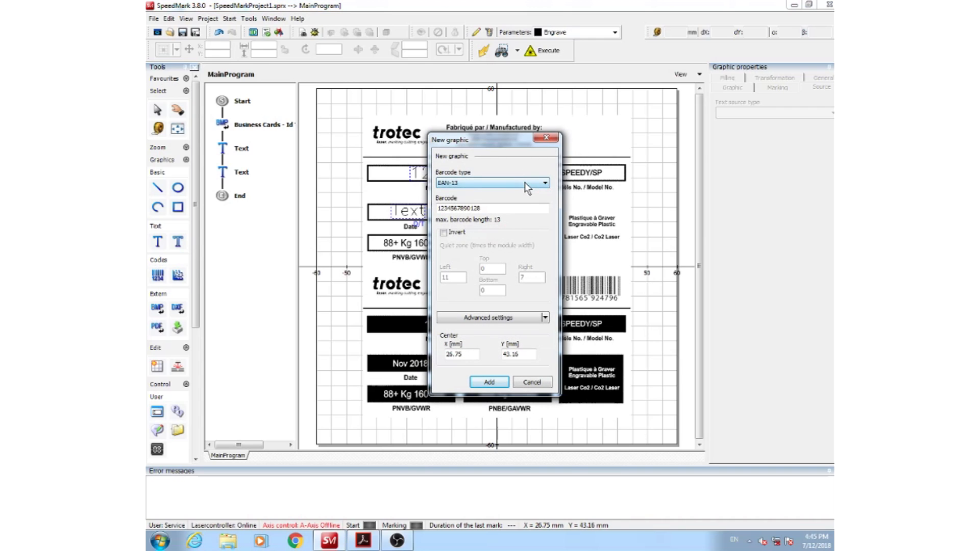
Step: Add an EAN-13 barcode with its default value to the upper label's top right
{"action": "left_click", "coordinate": [544, 182]}
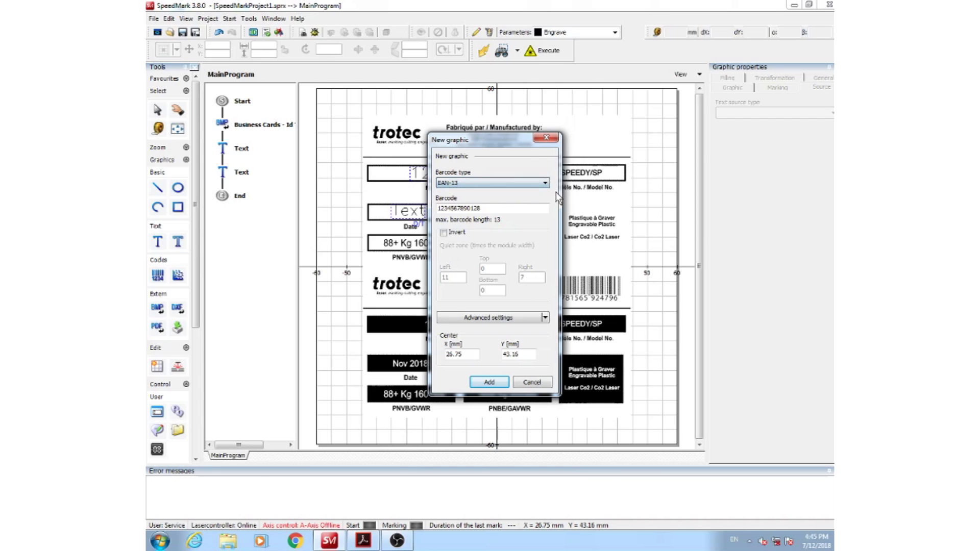
{"action": "mouse_move", "coordinate": [489, 353]}
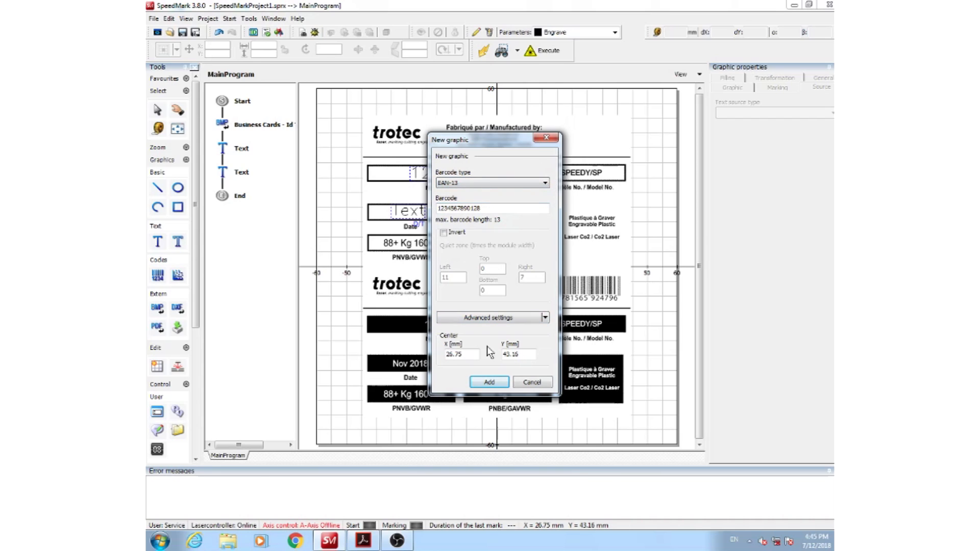
{"action": "left_click", "coordinate": [489, 381]}
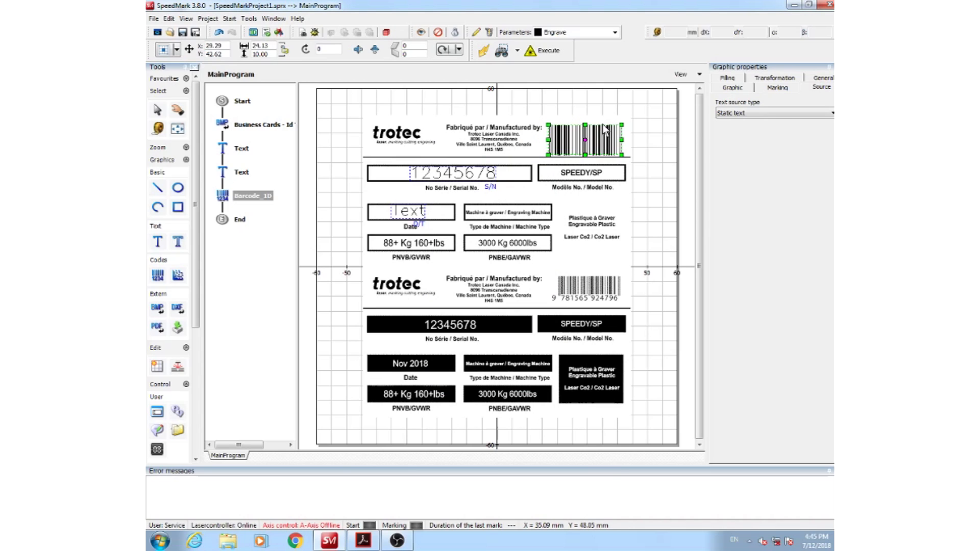
{"action": "mouse_move", "coordinate": [651, 144]}
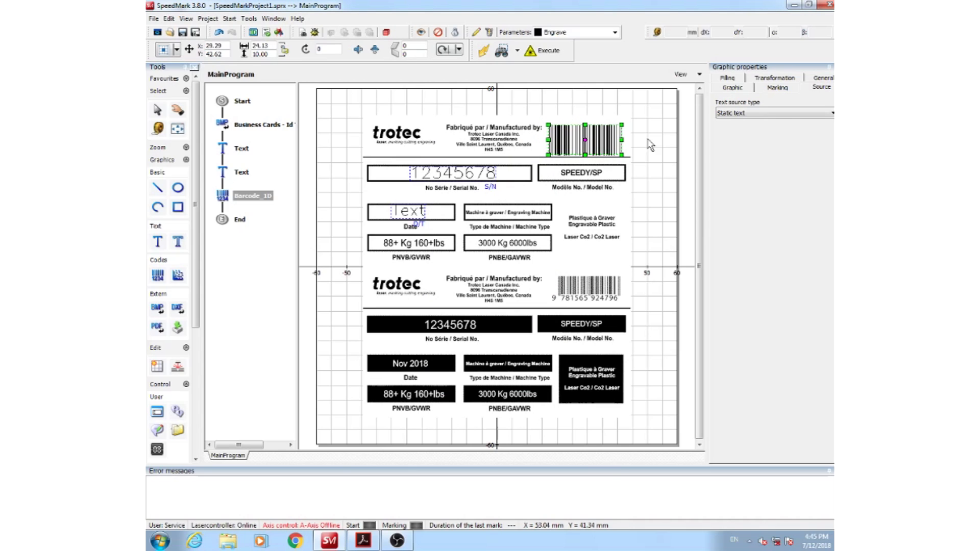
{"action": "mouse_move", "coordinate": [574, 111]}
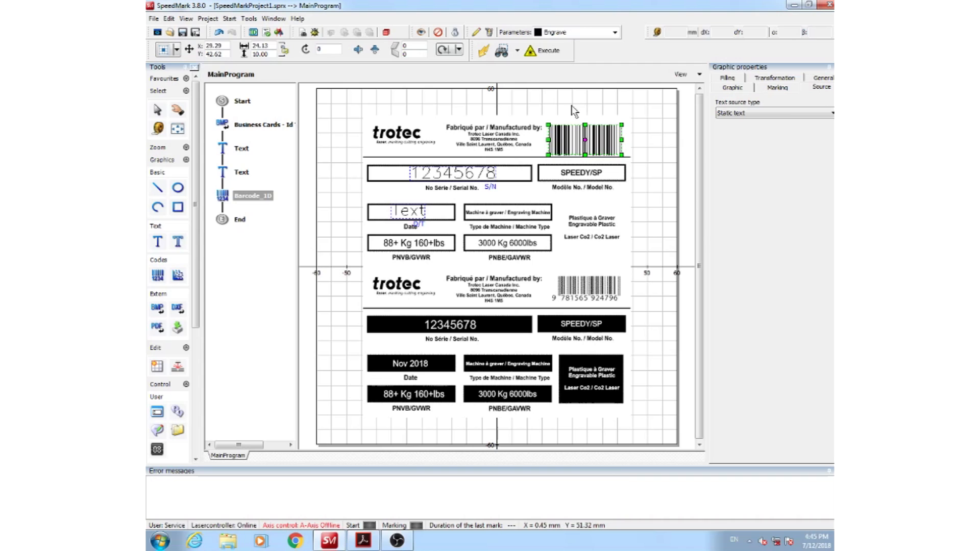
{"action": "mouse_move", "coordinate": [660, 170]}
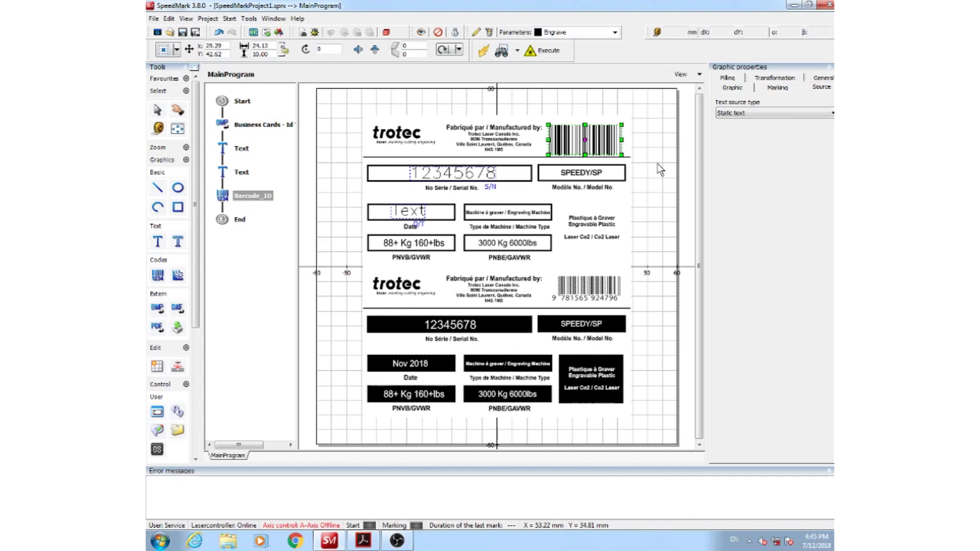
Step: Open the Border marking window for tracing the graphics outline
{"action": "left_click", "coordinate": [530, 106]}
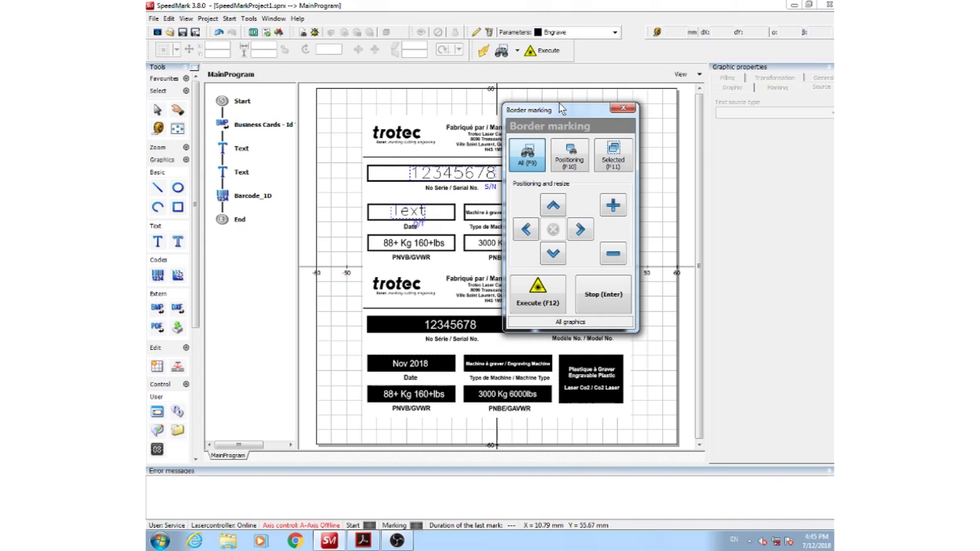
{"action": "mouse_move", "coordinate": [359, 128]}
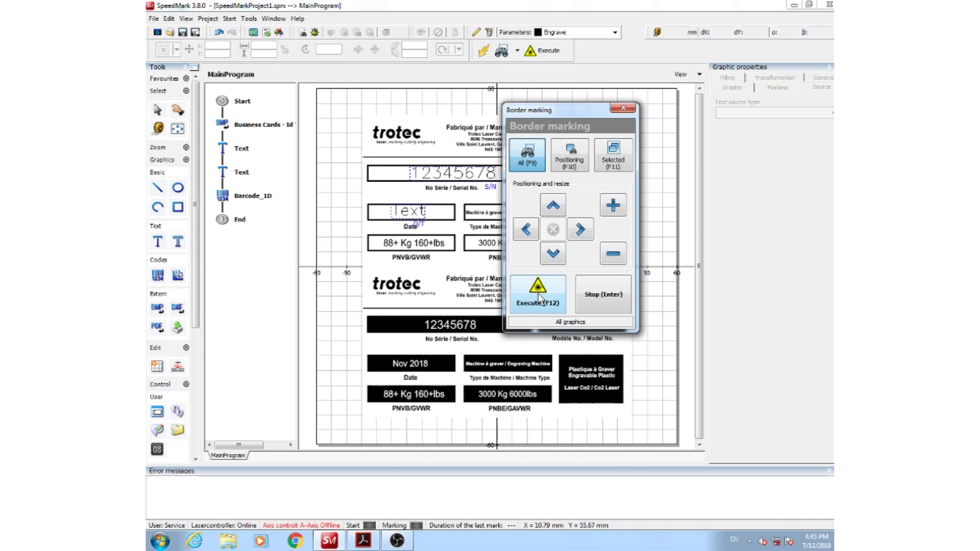
{"action": "mouse_move", "coordinate": [542, 297]}
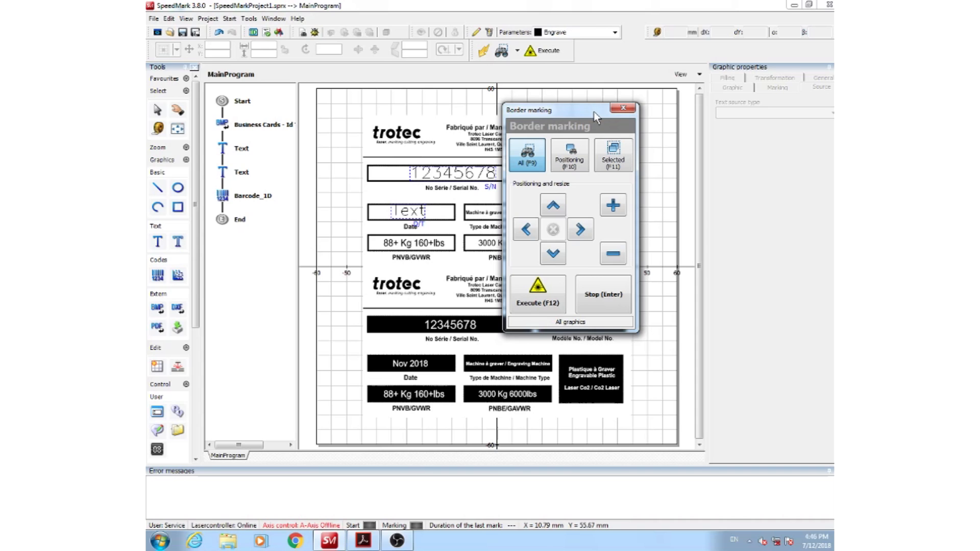
Step: Restrict border marking to the selected Business Cards - Id Tags graphic
{"action": "left_click", "coordinate": [633, 108]}
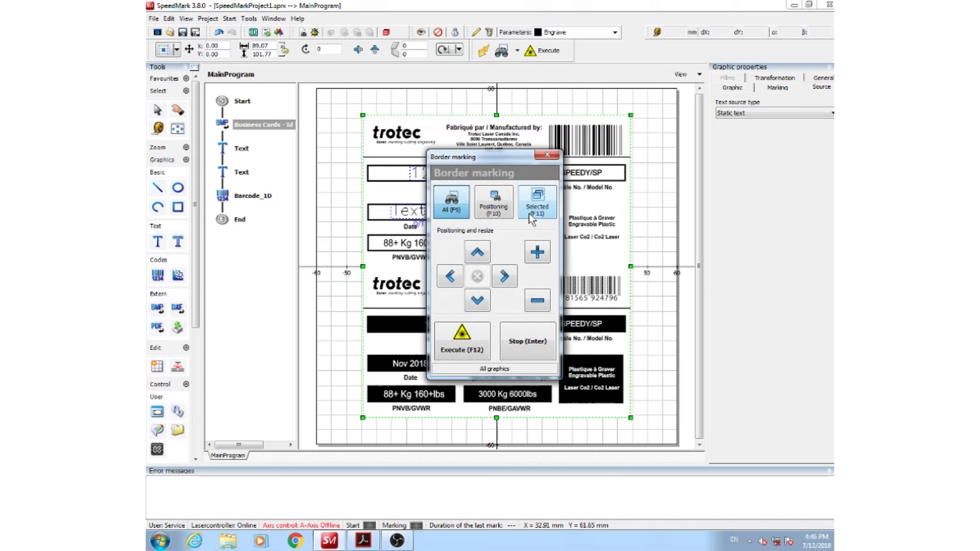
{"action": "left_click", "coordinate": [536, 202]}
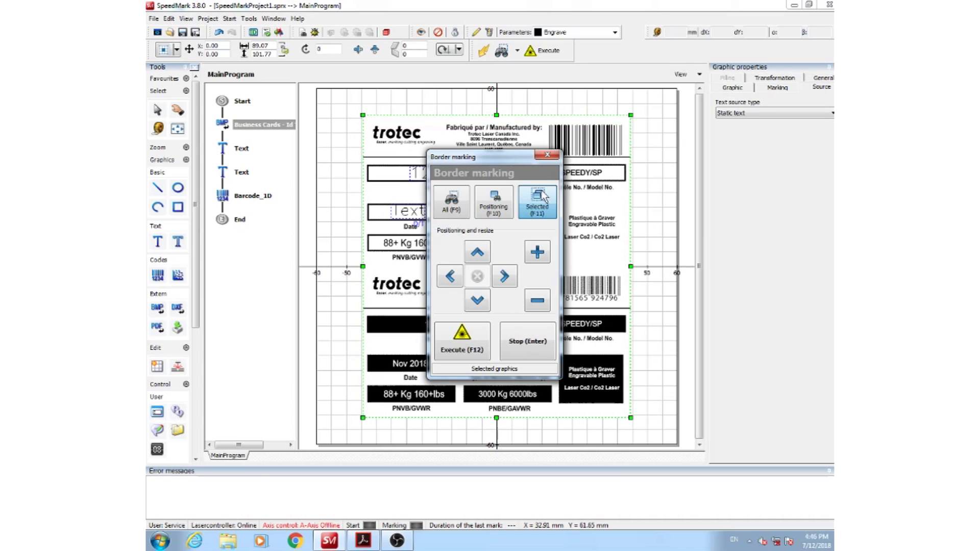
{"action": "mouse_move", "coordinate": [534, 230]}
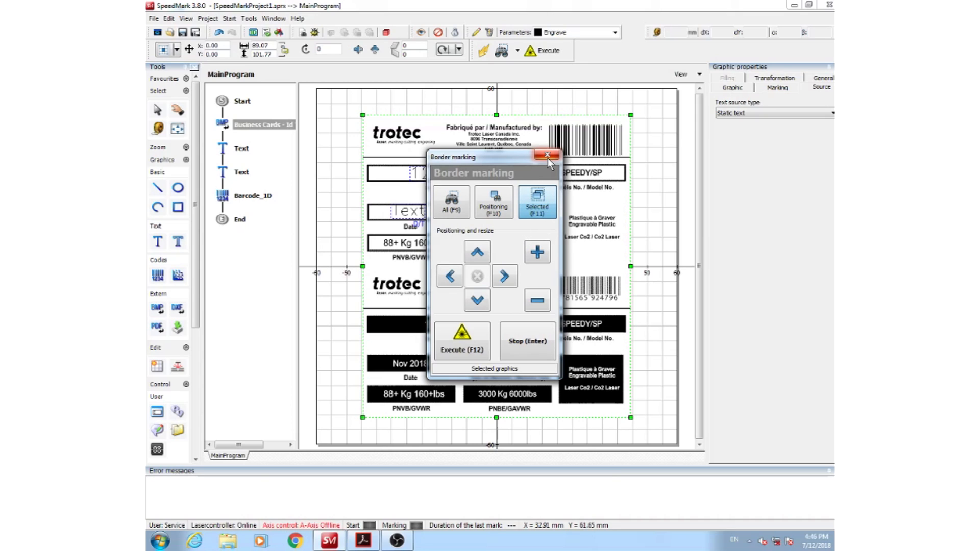
{"action": "mouse_move", "coordinate": [515, 185]}
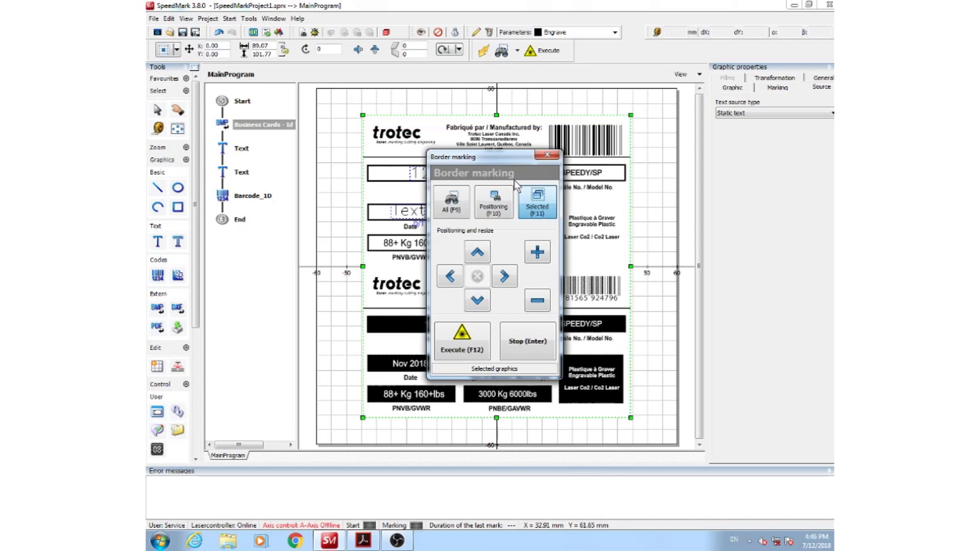
{"action": "mouse_move", "coordinate": [462, 342]}
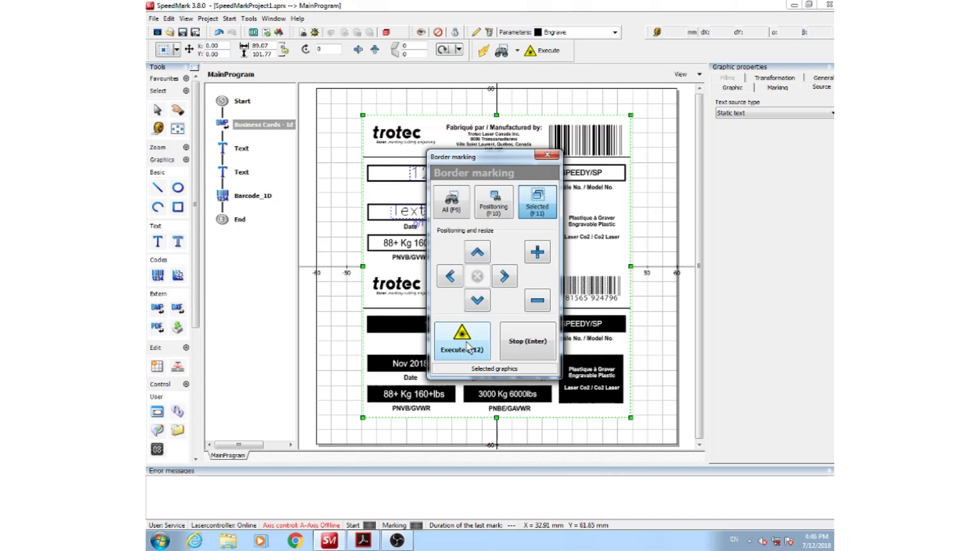